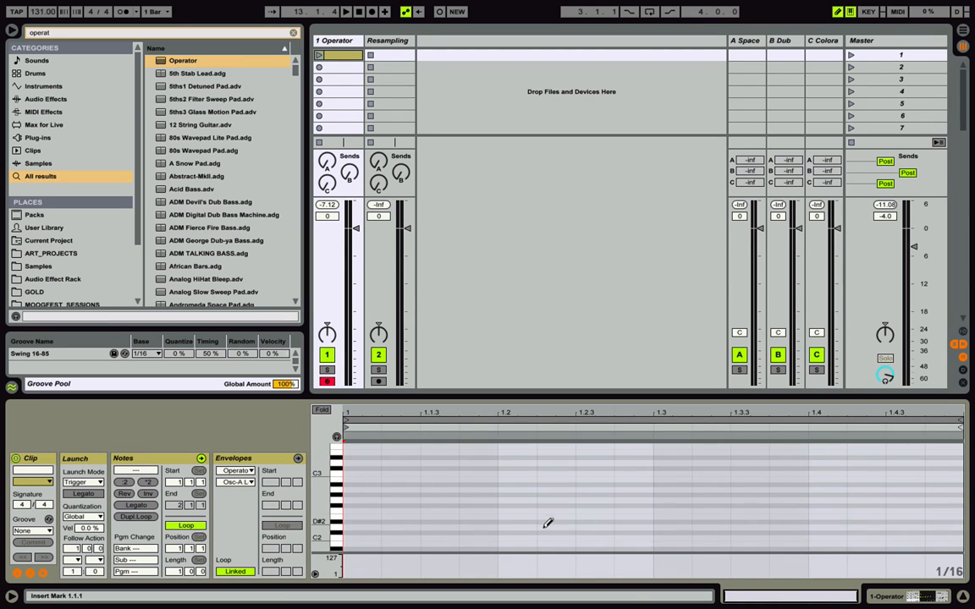
pyautogui.moveTo(364, 538)
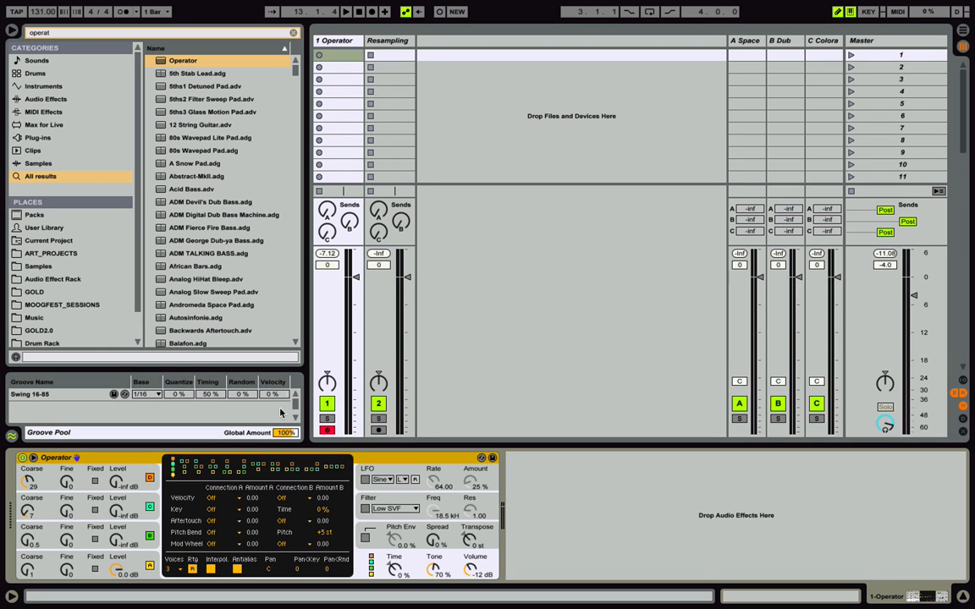
pyautogui.moveTo(357, 197)
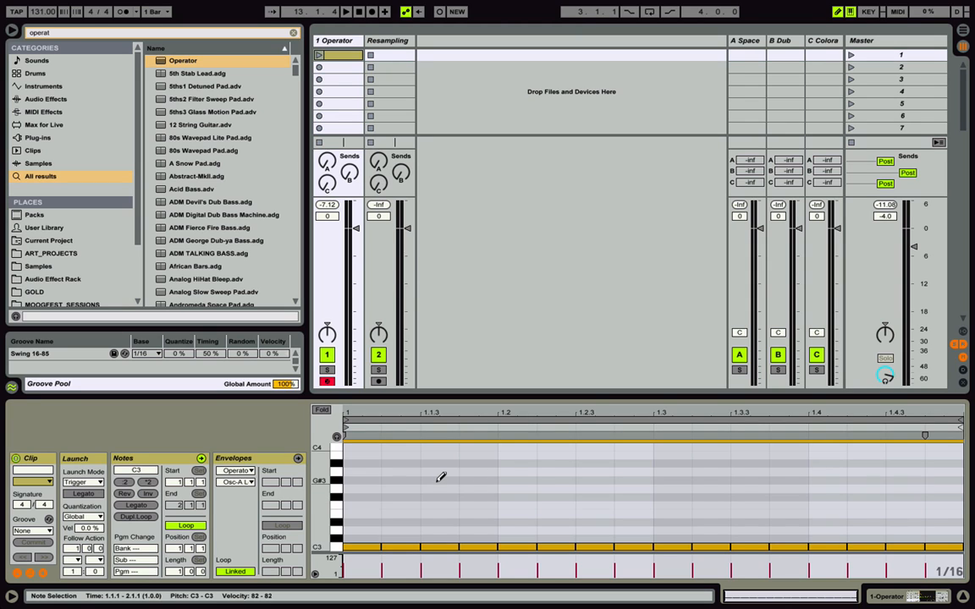
pyautogui.moveTo(529, 565)
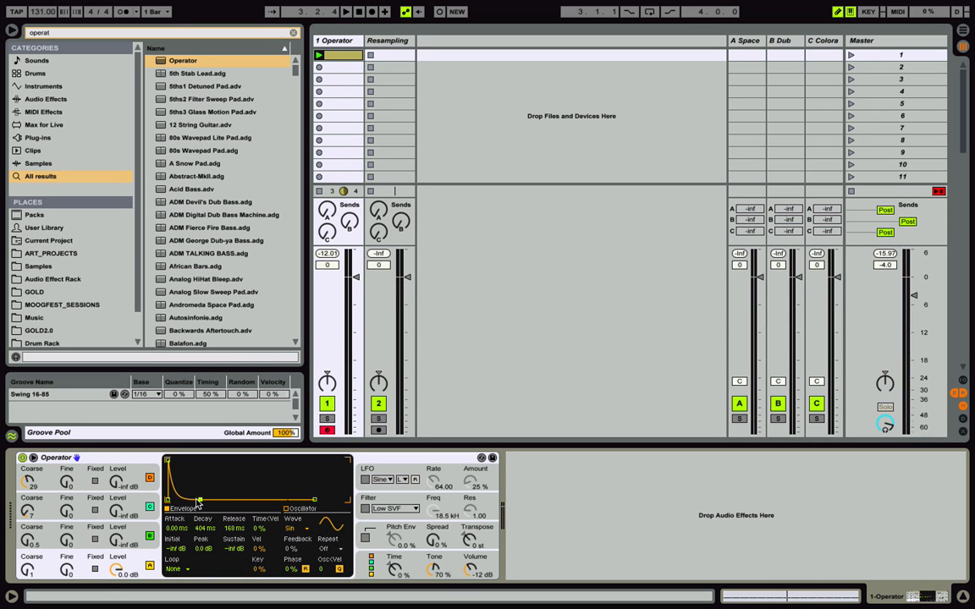
# Search for 'pitch', load Pitch onto the Operator track and group it into a rack
pyautogui.write('pitch')
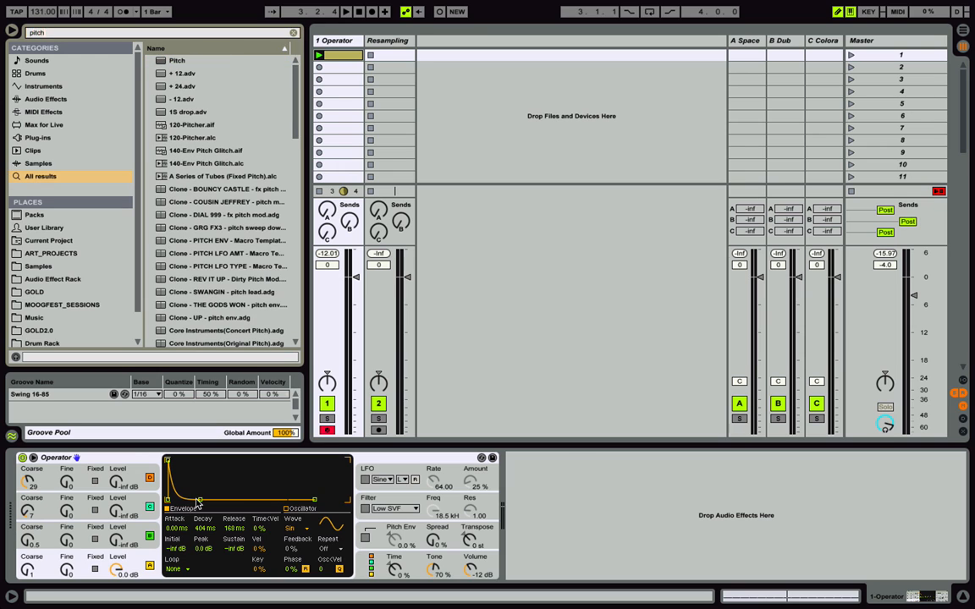
pyautogui.doubleClick(177, 60)
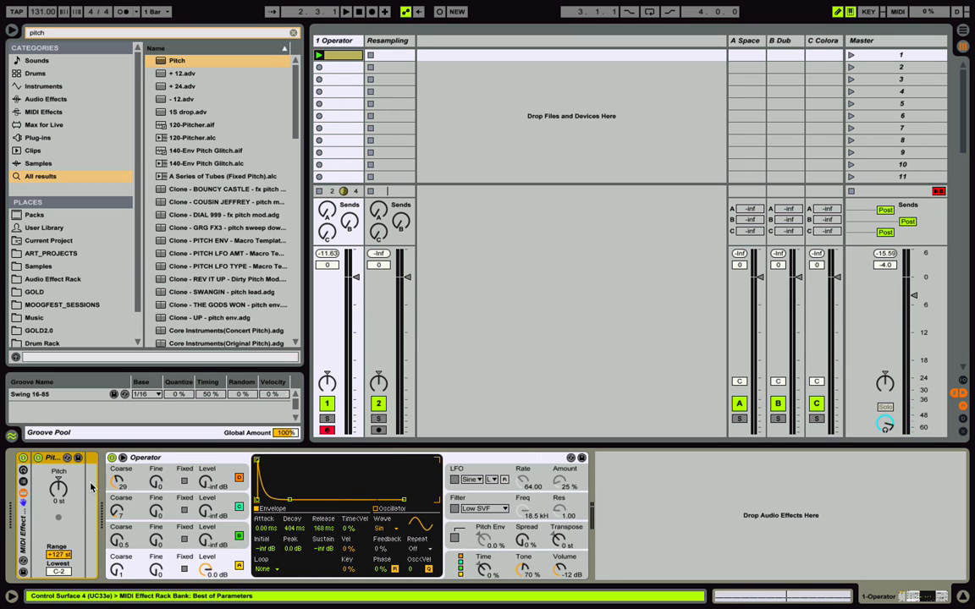
pyautogui.moveTo(84, 487)
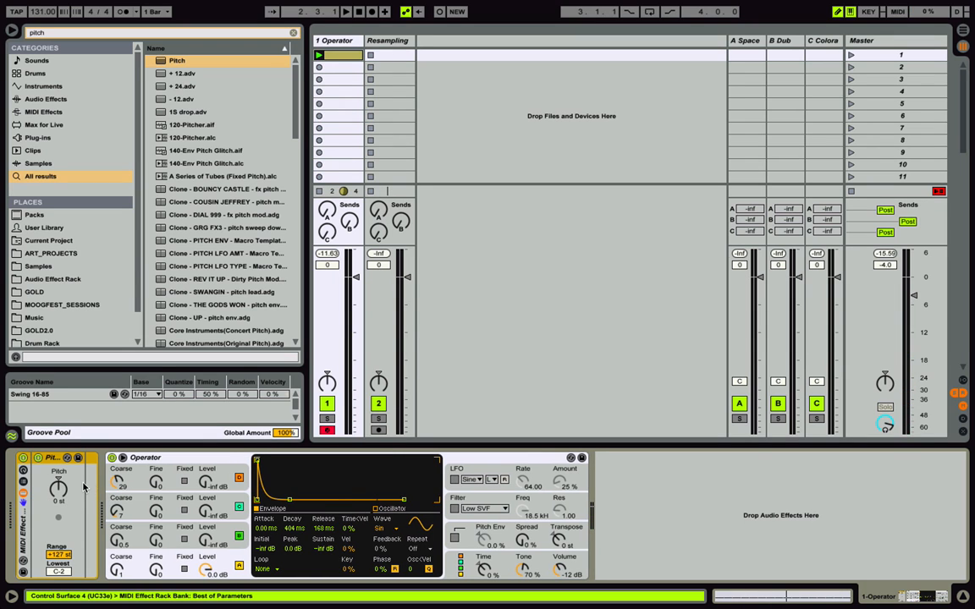
pyautogui.click(23, 472)
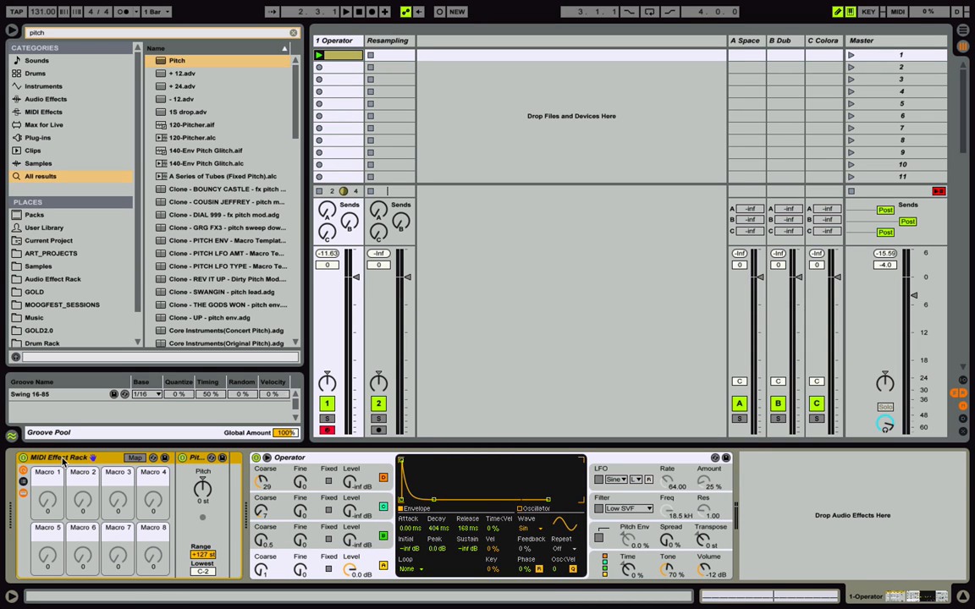
pyautogui.moveTo(151, 485)
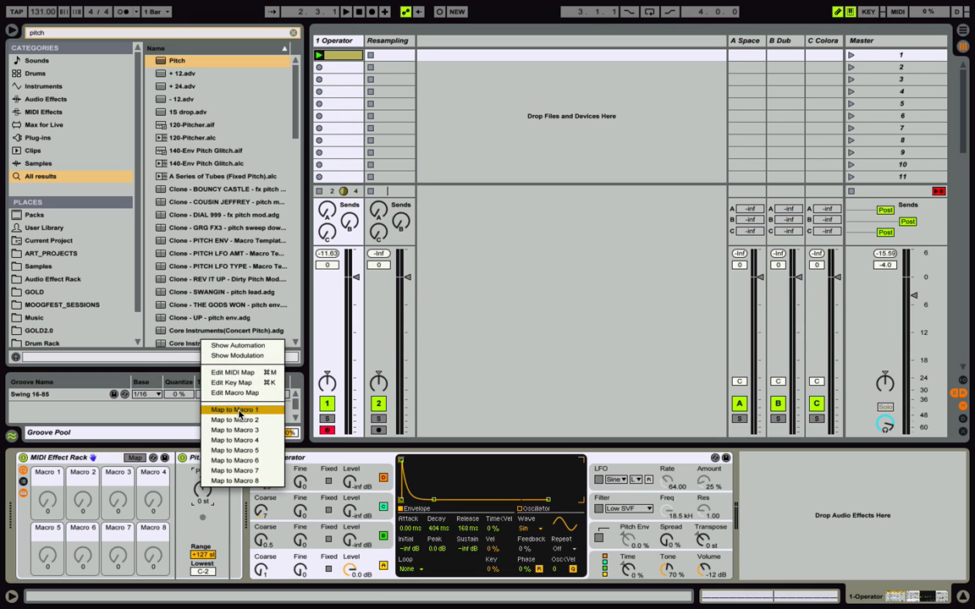
# Map Pitch transposition to Macro 1, set its upper limit, and lower the macro a few semitones
pyautogui.click(235, 409)
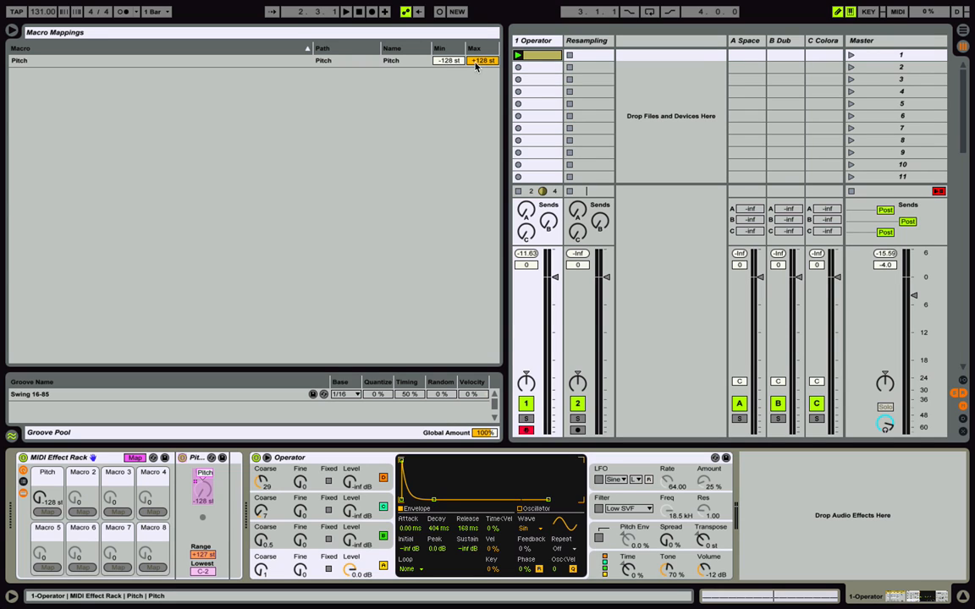
pyautogui.click(447, 60)
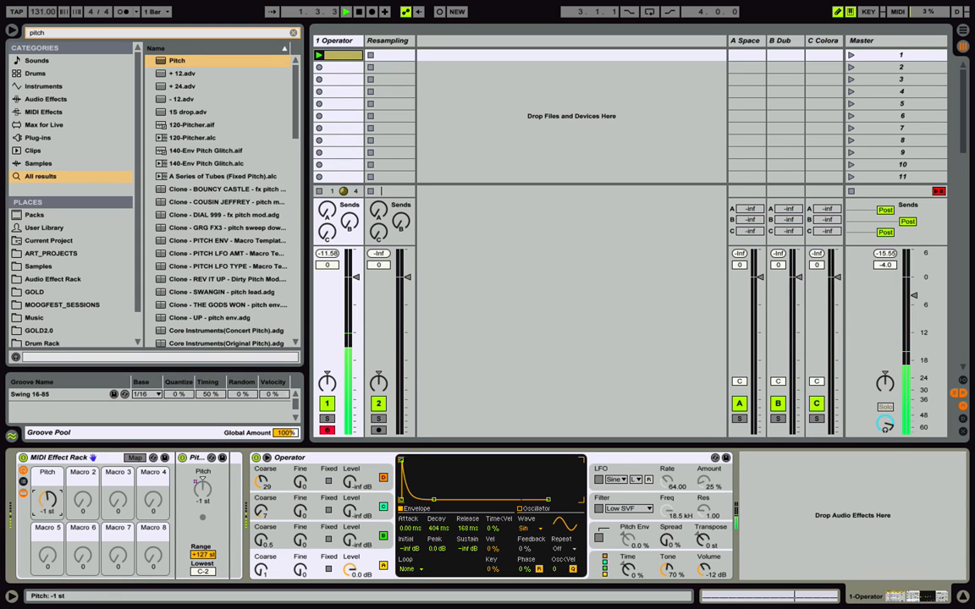
pyautogui.moveTo(47, 499); pyautogui.dragTo(47, 516)
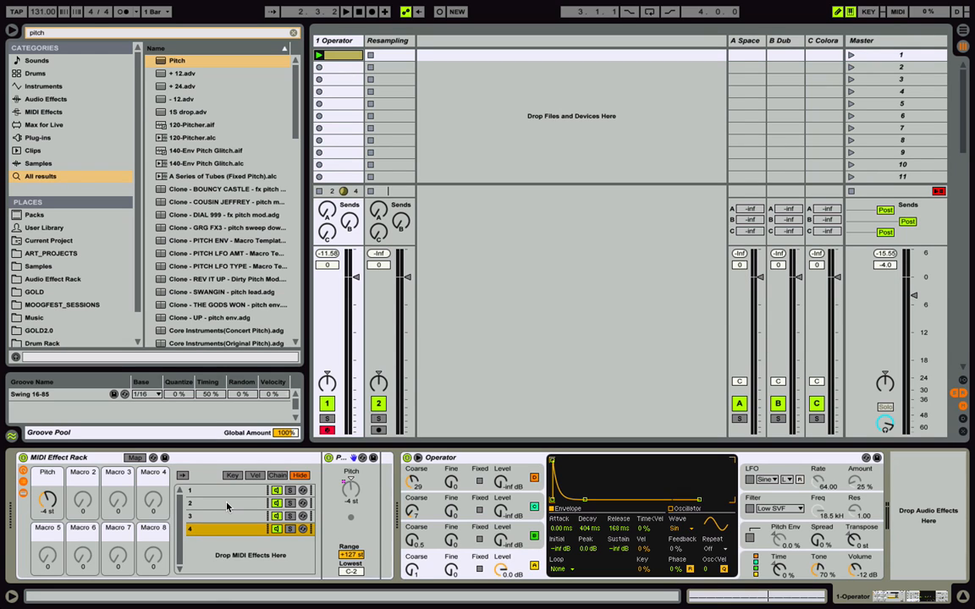
# Select the Pitch chain and duplicate it until the rack holds at least seven chains
pyautogui.click(190, 542)
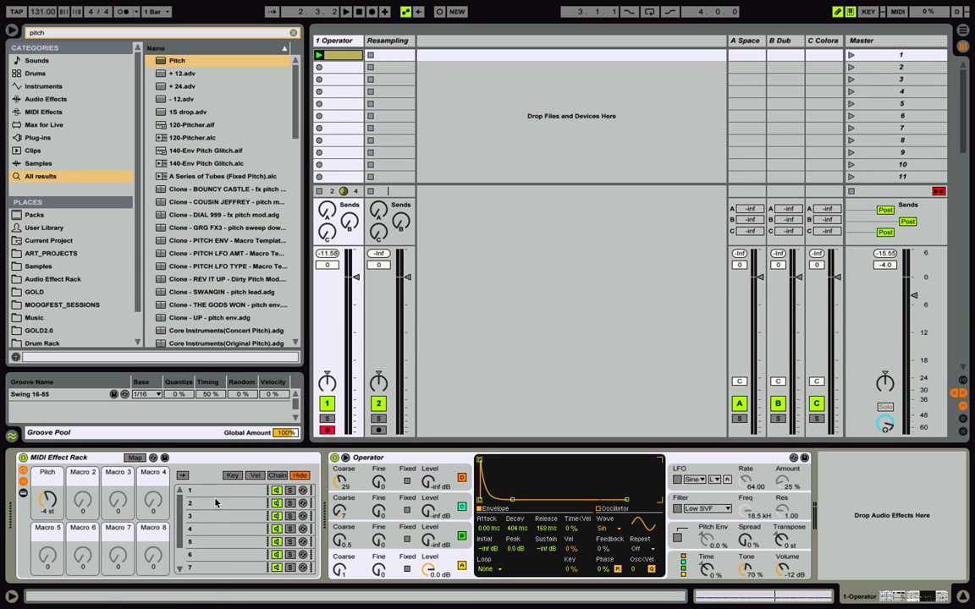
# Select the next chain and map its Pitch knob to its own macro
pyautogui.click(220, 503)
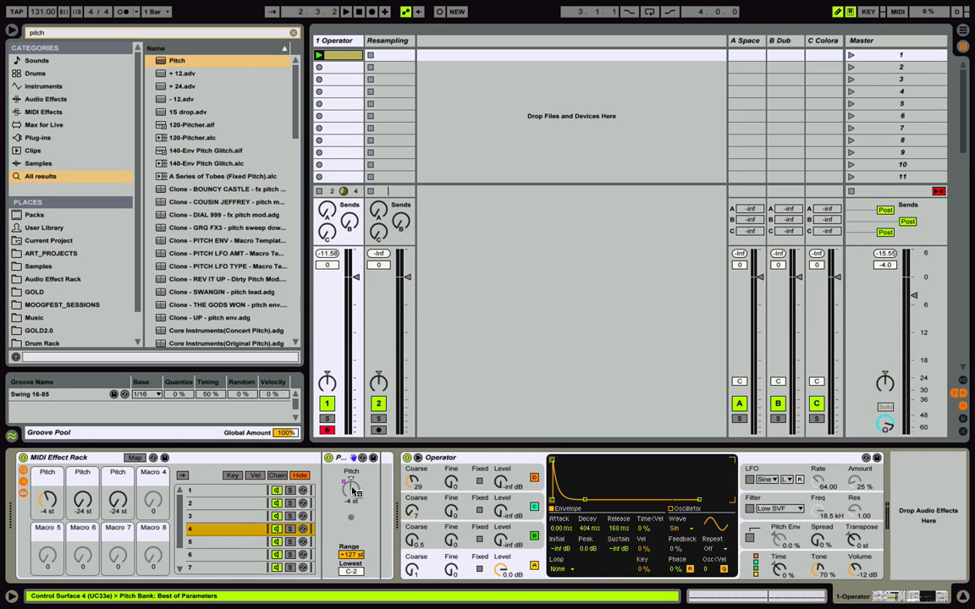
pyautogui.rightClick(352, 490)
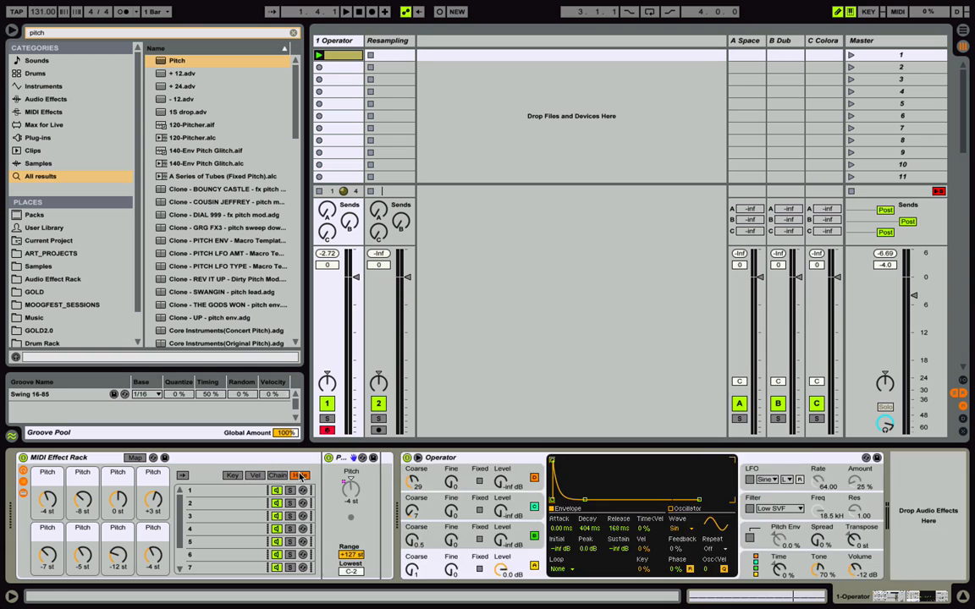
# Show the chain select editor, with the eight chain zones bunched near the range bottom
pyautogui.click(277, 475)
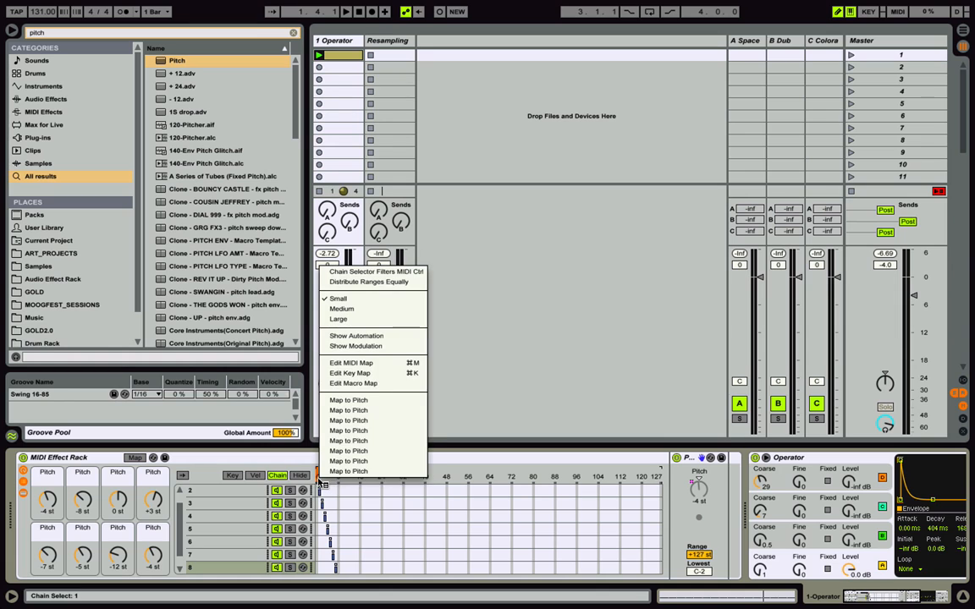
pyautogui.moveTo(355, 346)
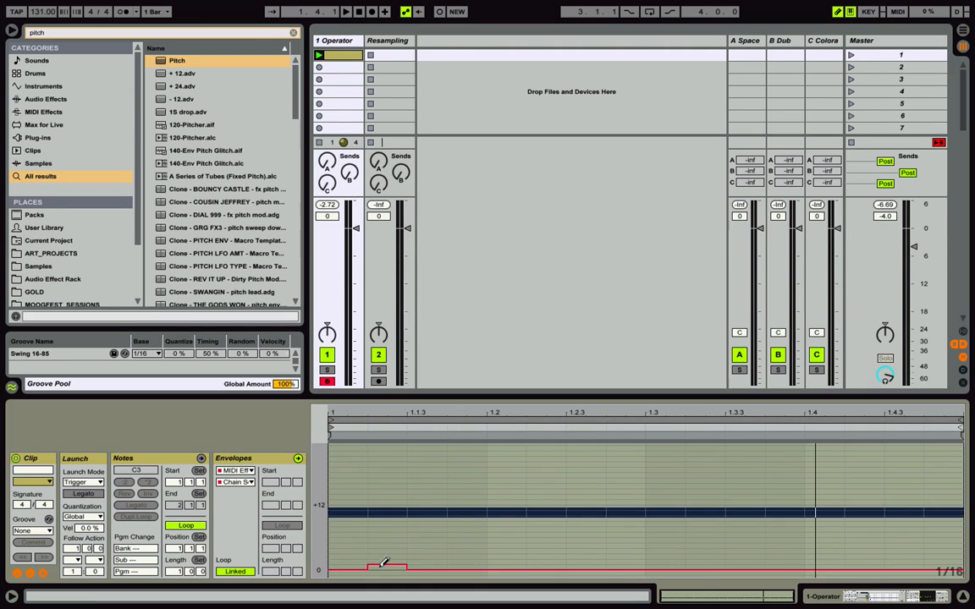
# Draw two rising chain-selector staircases in the clip envelope, across the first half-bar and toward the bar's end
pyautogui.moveTo(385, 567); pyautogui.dragTo(525, 554)
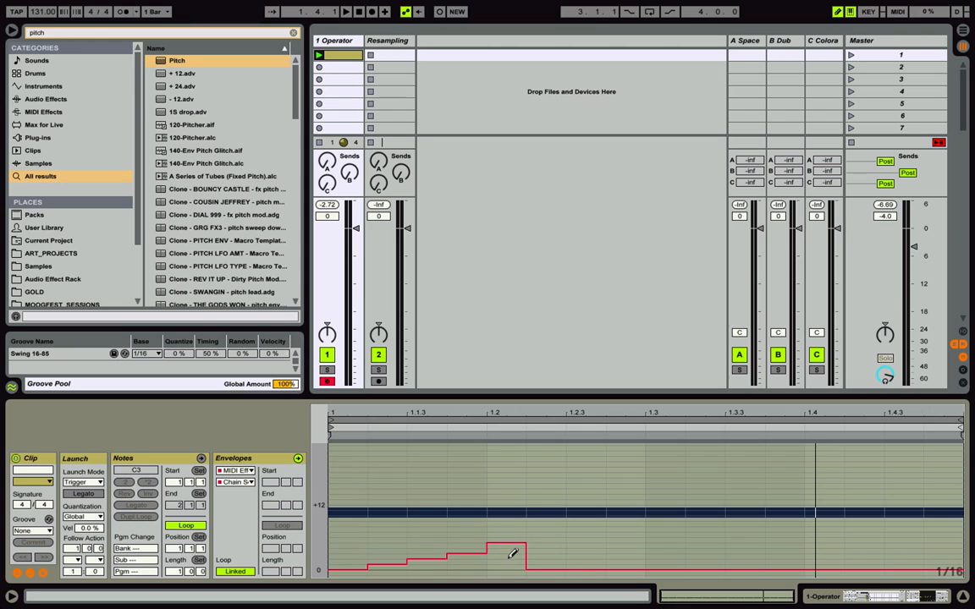
pyautogui.moveTo(521, 554); pyautogui.dragTo(605, 537)
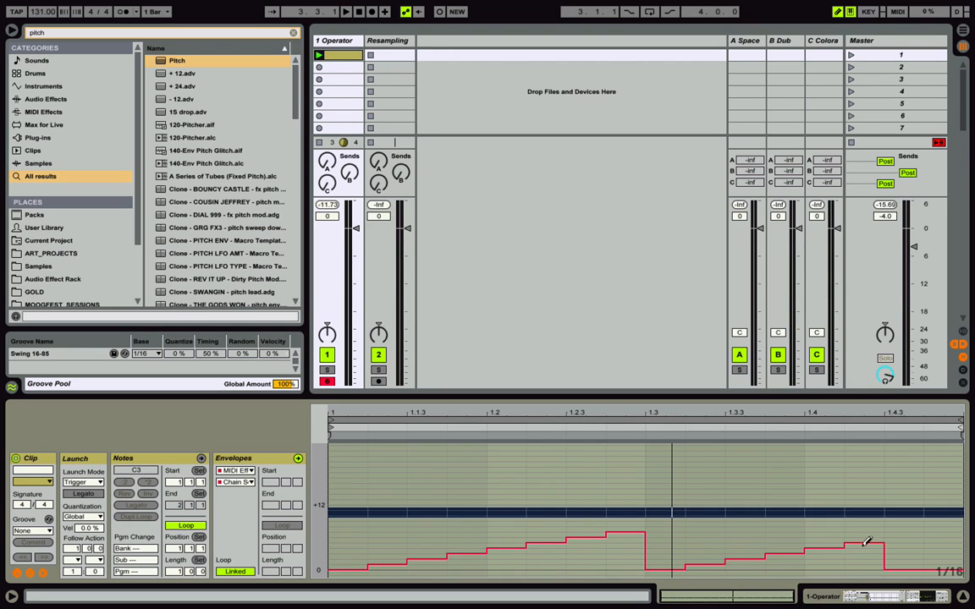
pyautogui.moveTo(880, 546); pyautogui.dragTo(939, 529)
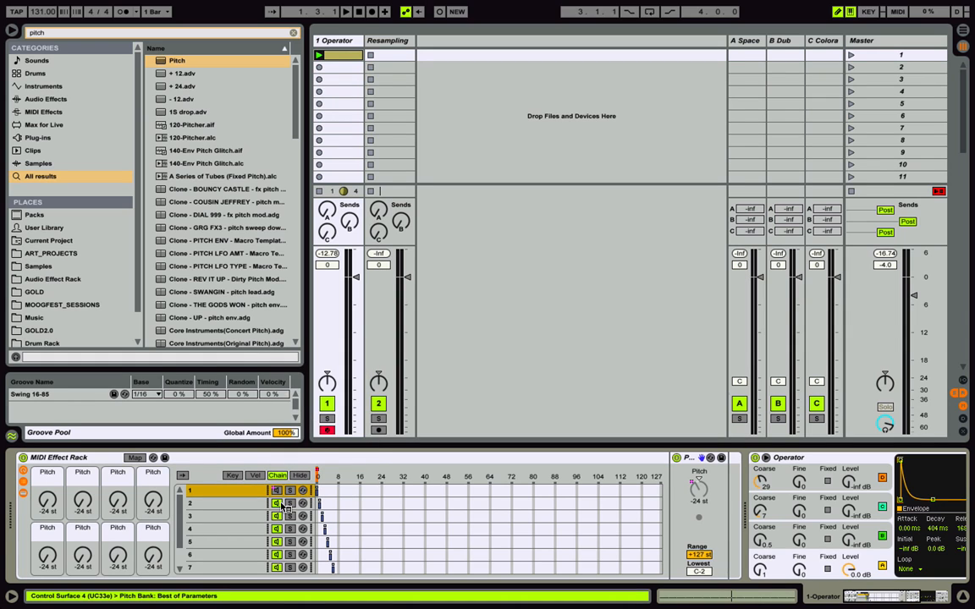
# Select several chains in the chain list to group into a nested 9-16 rack
pyautogui.click(229, 516)
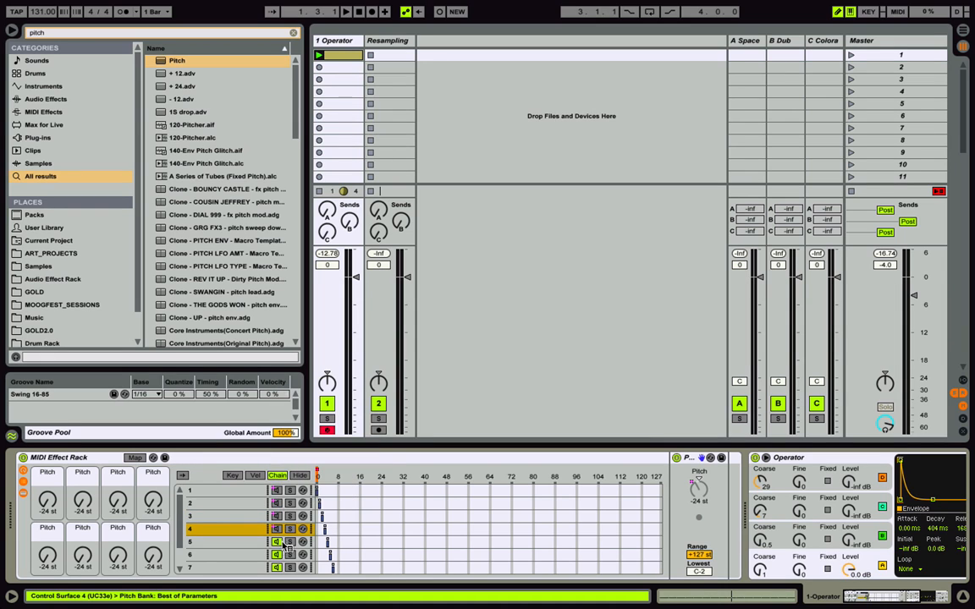
pyautogui.click(228, 540)
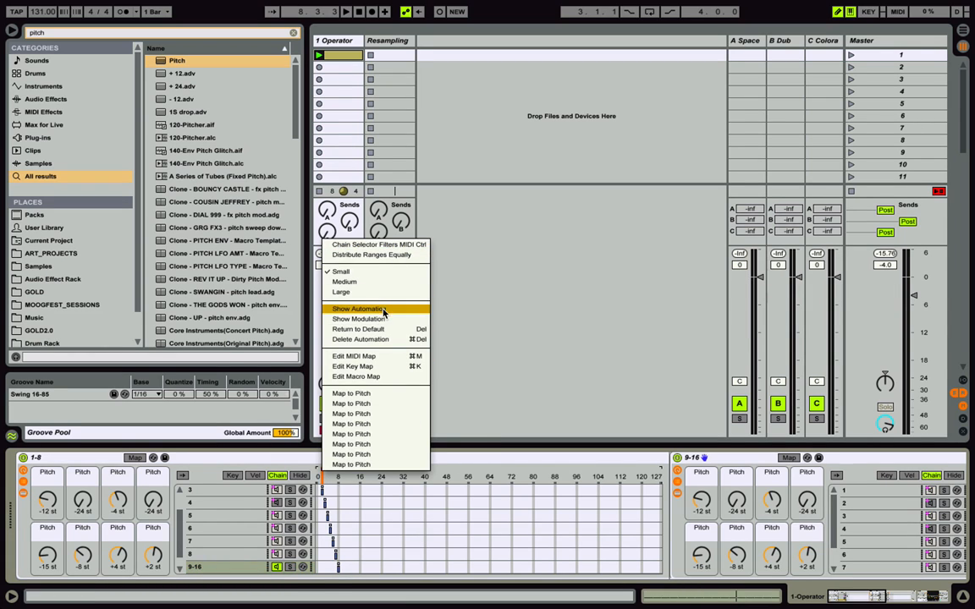
# Show the 9-16 Chain Selector envelope and draw a stepped rising ramp
pyautogui.click(358, 307)
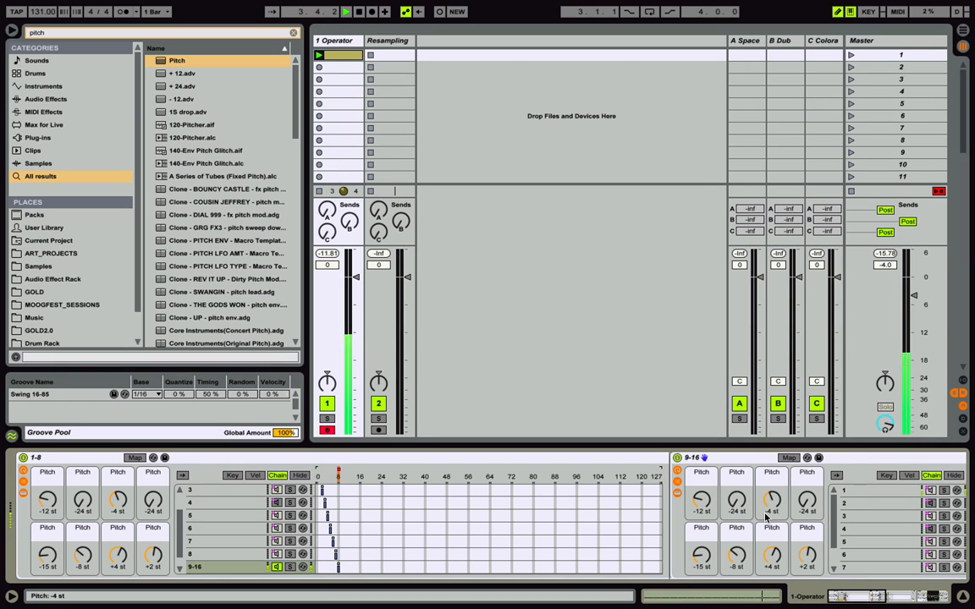
pyautogui.click(196, 567)
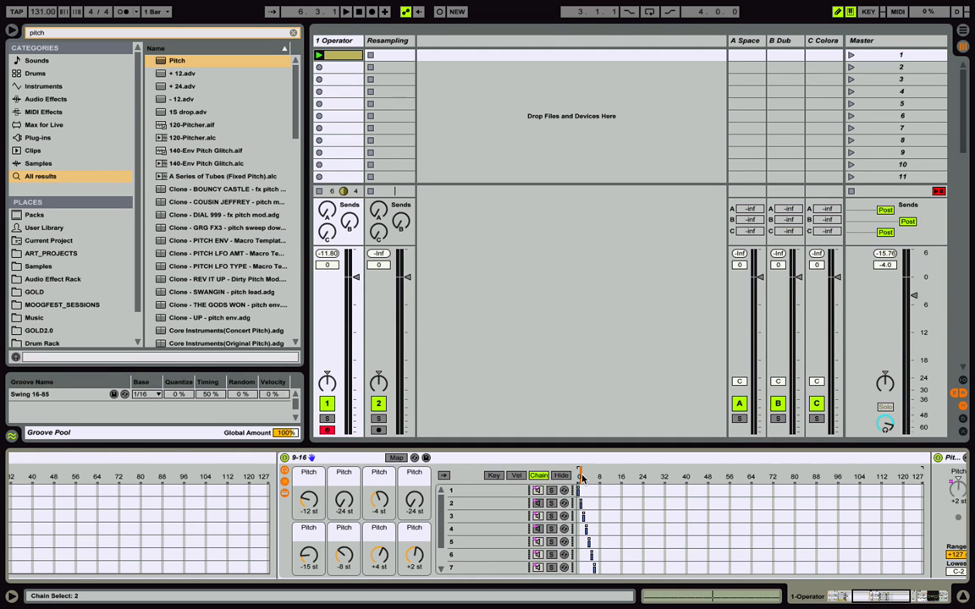
pyautogui.rightClick(581, 475)
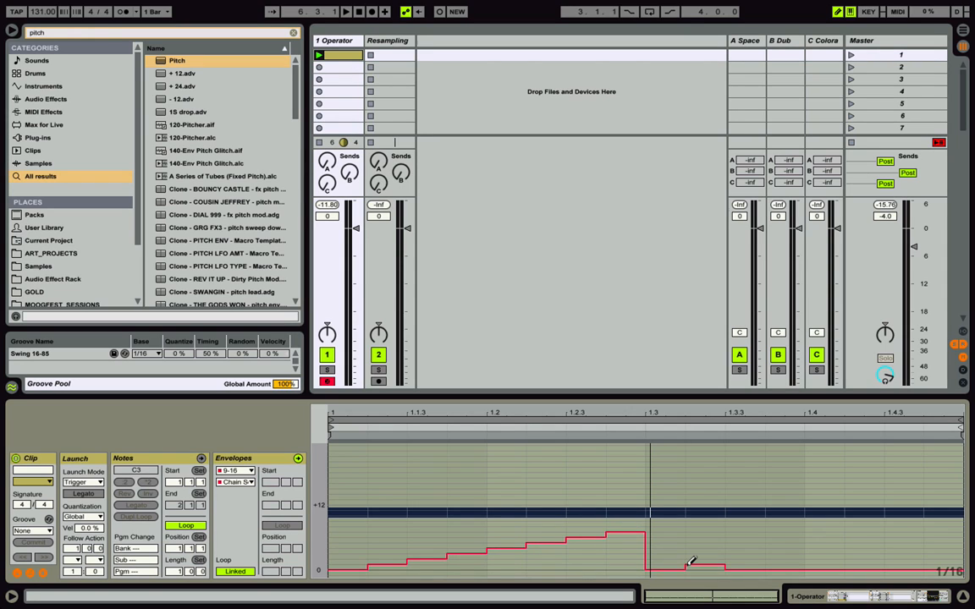
pyautogui.moveTo(690, 566); pyautogui.dragTo(799, 554)
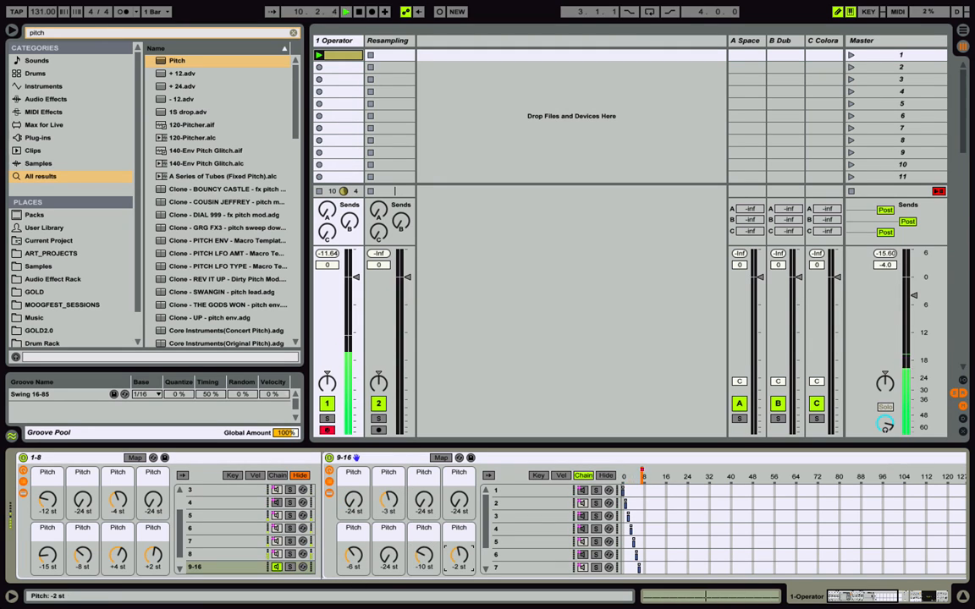
# Search the browser for 'sc' to find the Scale MIDI effect
pyautogui.write('scale')
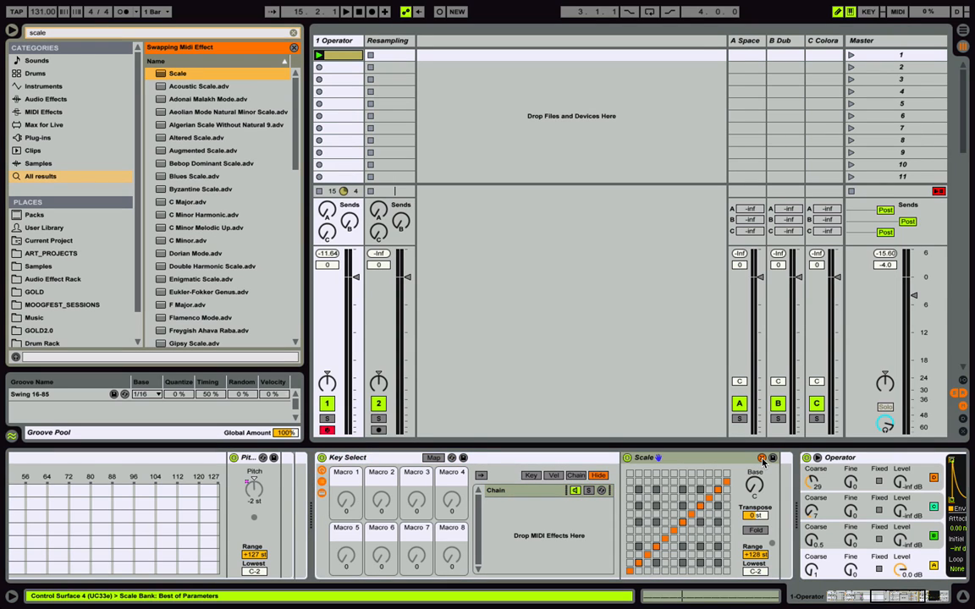
# Load the C Major.adv scale preset and swap in another preset for the C Min chain
pyautogui.click(201, 189)
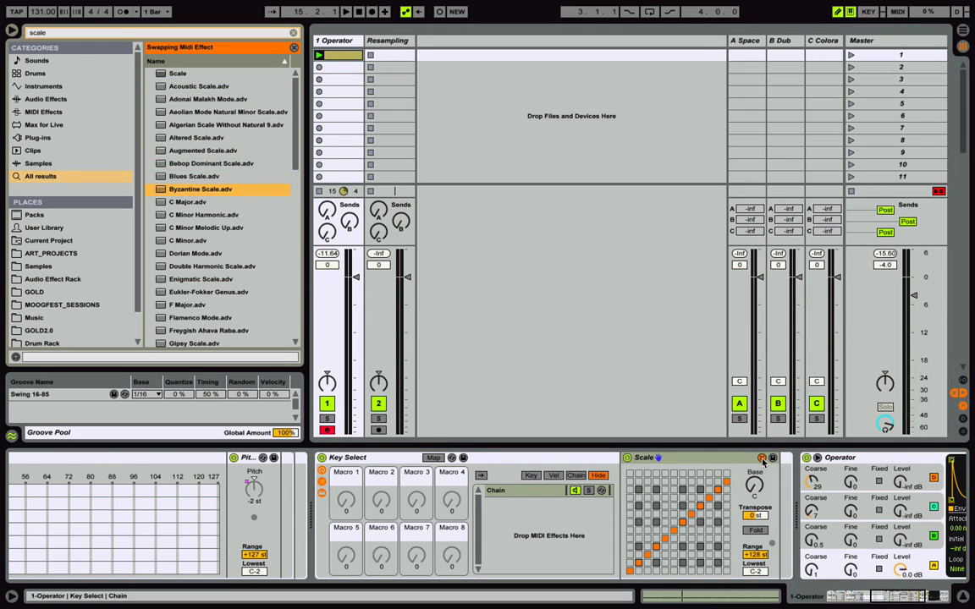
pyautogui.click(188, 202)
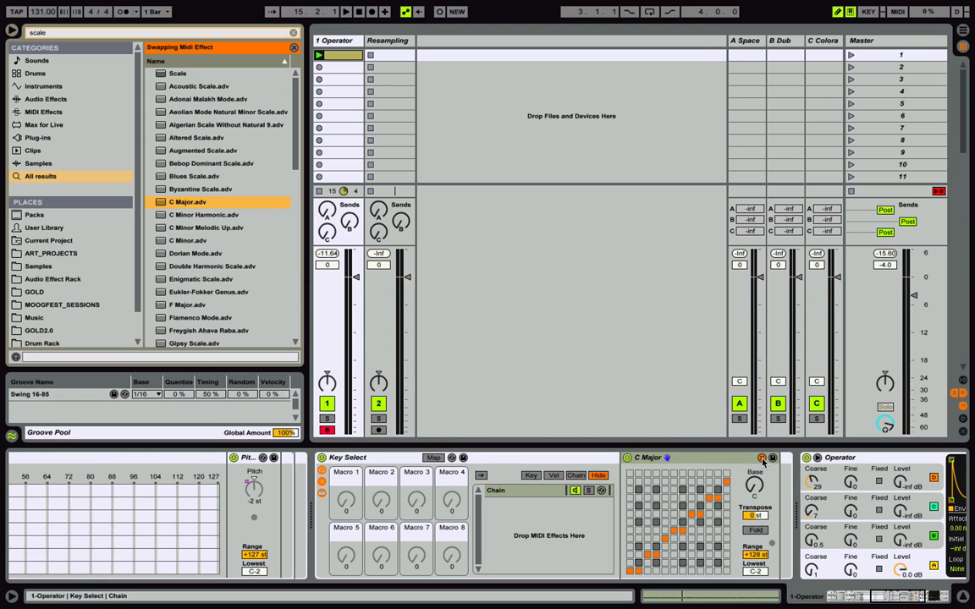
pyautogui.click(761, 458)
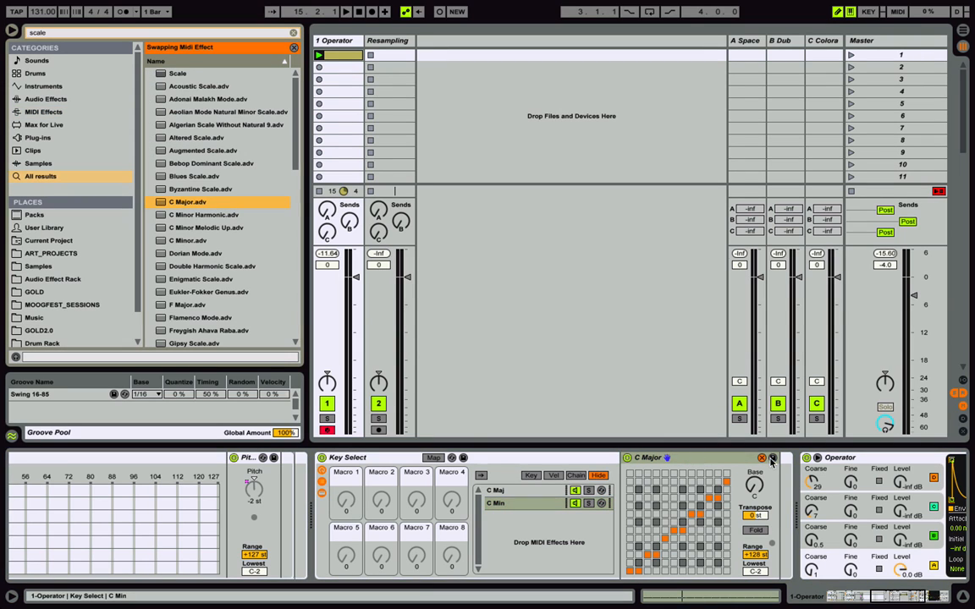
pyautogui.click(188, 240)
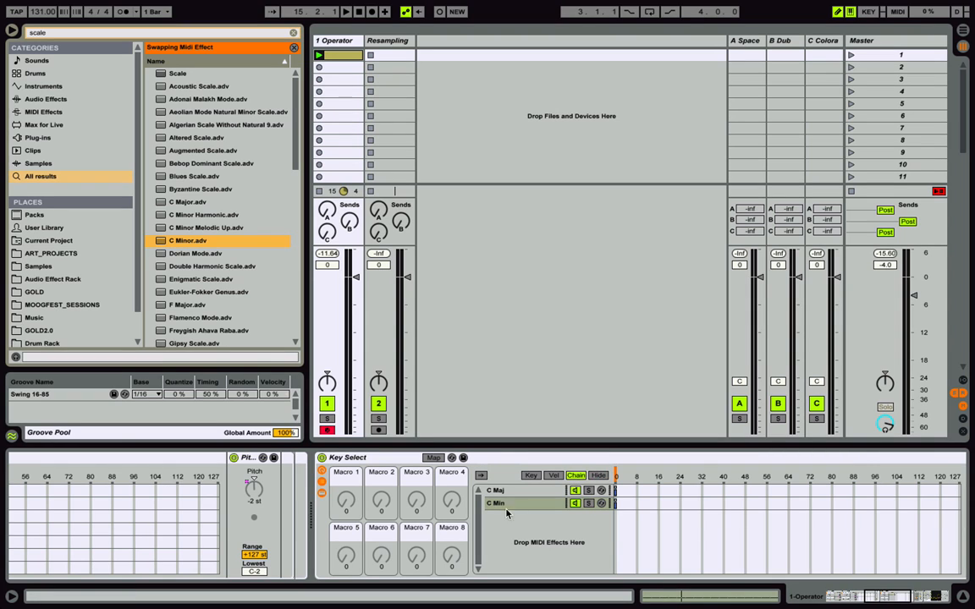
pyautogui.click(495, 503)
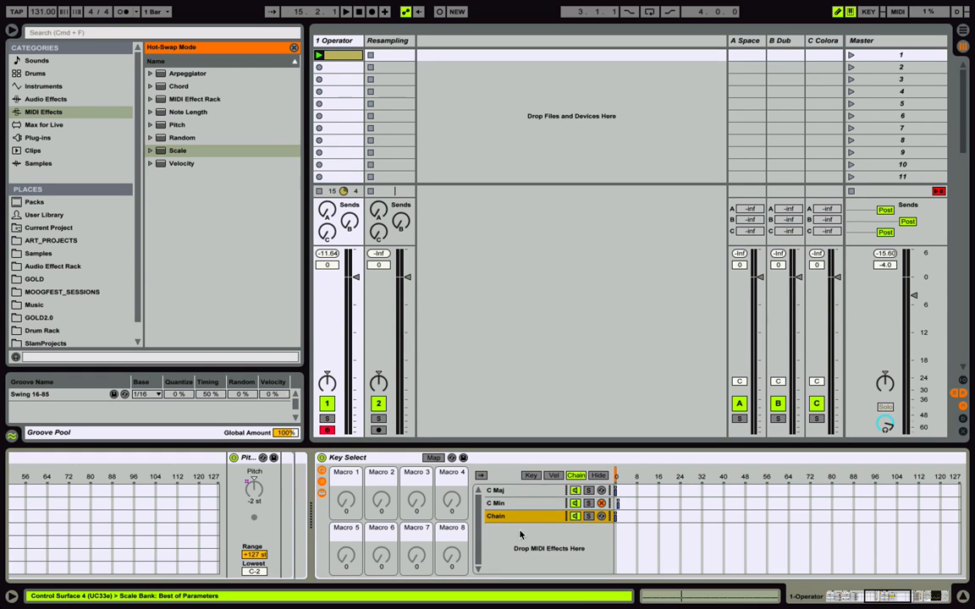
# Load Scale into the new Penta chain and toggle a note in its pattern
pyautogui.click(150, 150)
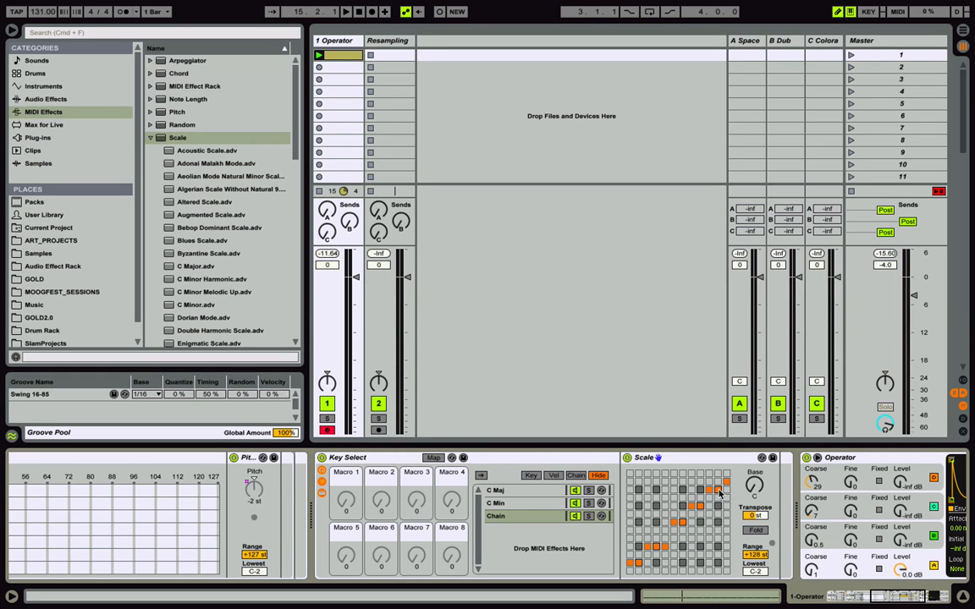
pyautogui.click(497, 516)
pyautogui.write('Penta')
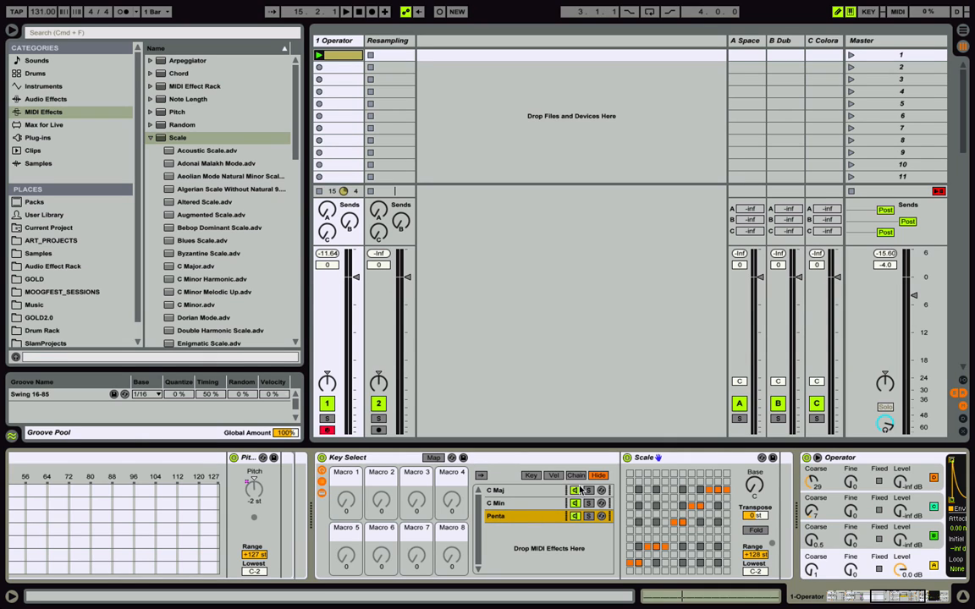
pyautogui.click(576, 475)
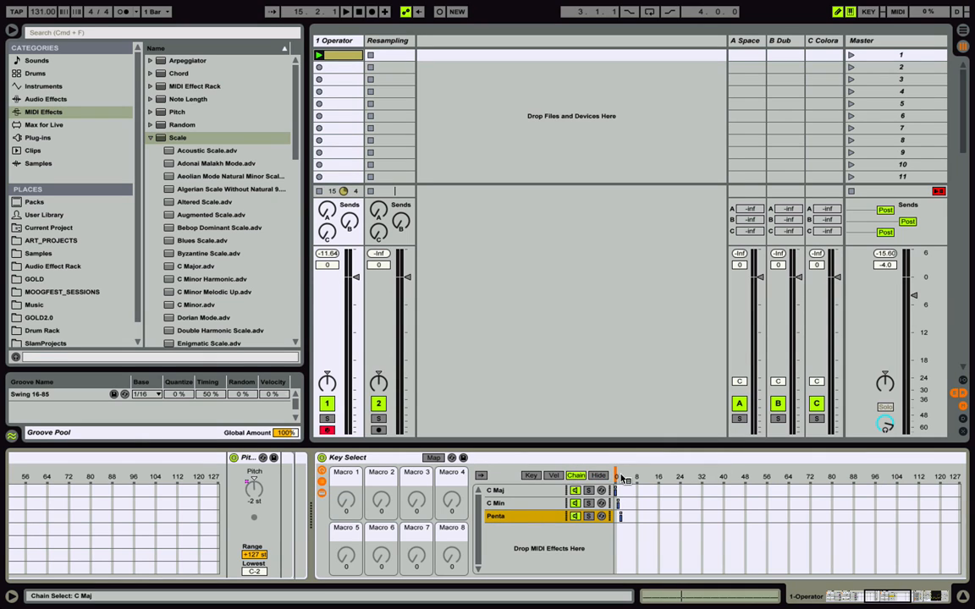
# Map the chain selector to Macro 1, rename it Key, and set it to 2 (Penta)
pyautogui.rightClick(620, 476)
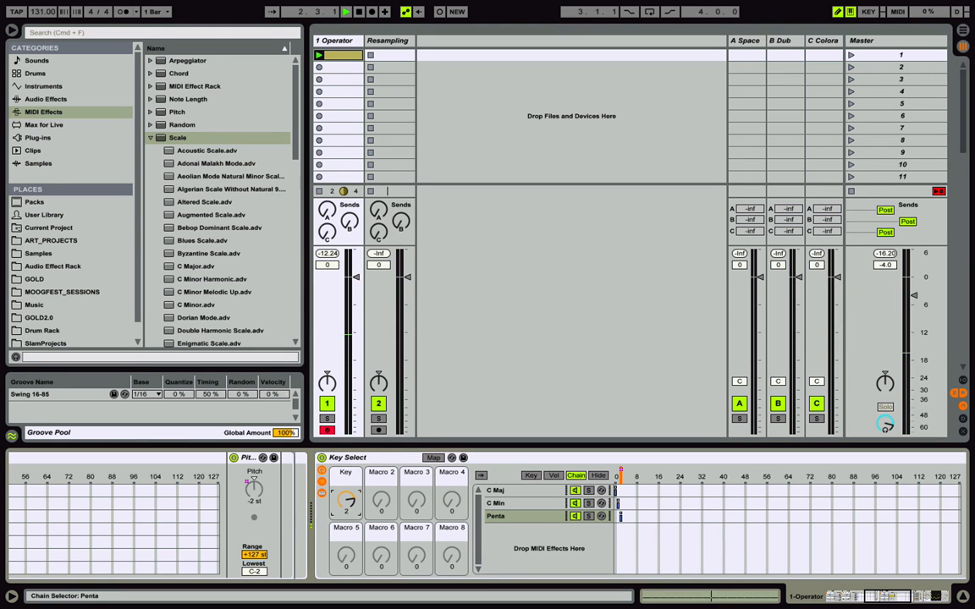
pyautogui.click(435, 457)
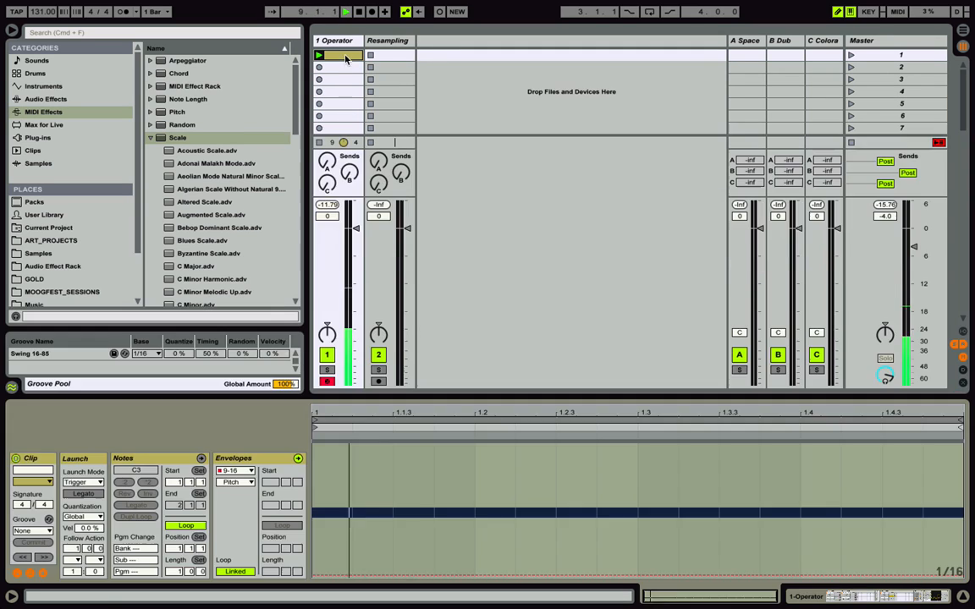
# Give the Operator clip the Swing 16-85 groove at 42% timing
pyautogui.click(32, 530)
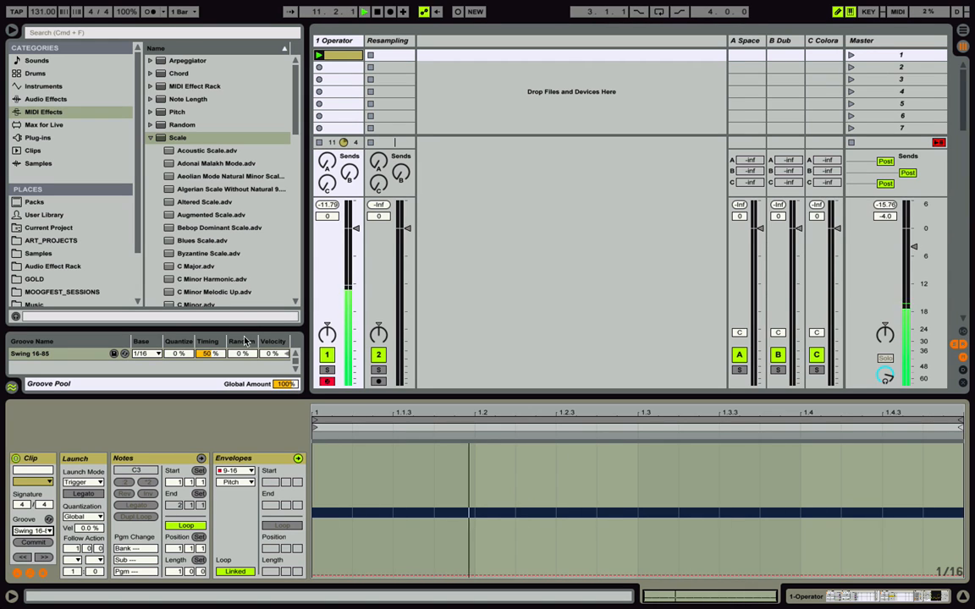
pyautogui.moveTo(207, 353); pyautogui.dragTo(207, 360)
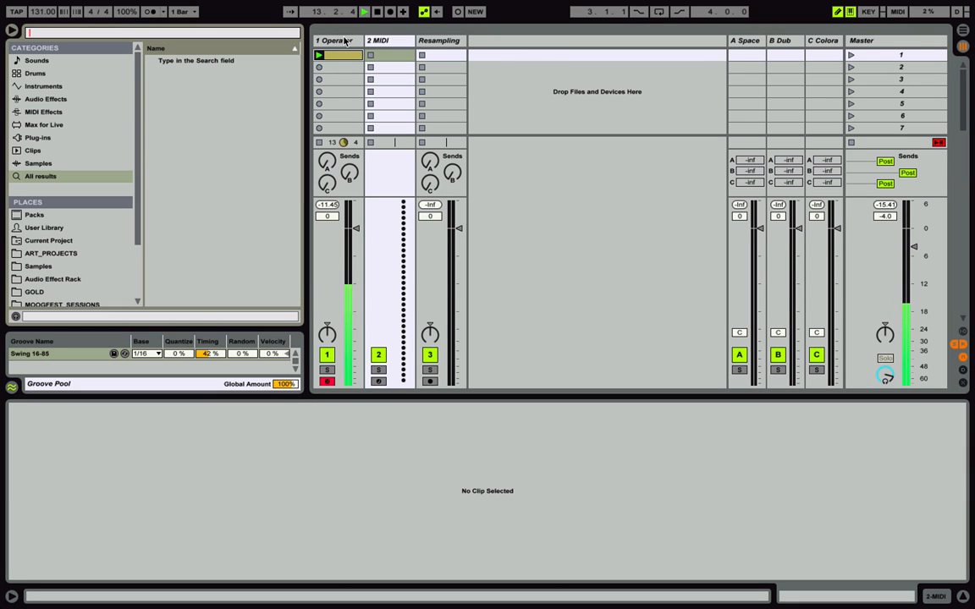
# Load Kit-909 Classic onto the new MIDI track and draw a clap note in its clip
pyautogui.write('kit 909')
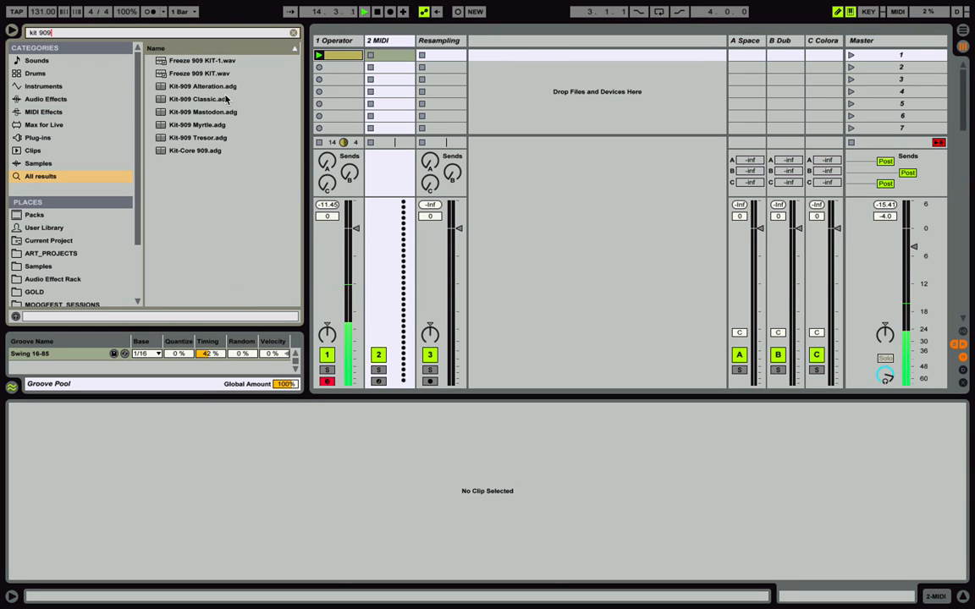
pyautogui.click(199, 99)
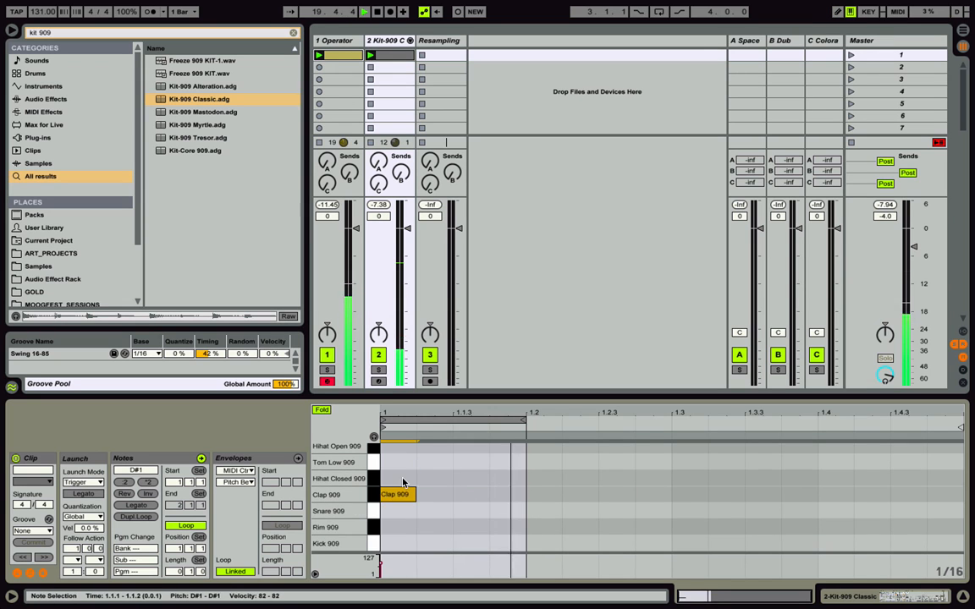
pyautogui.click(335, 39)
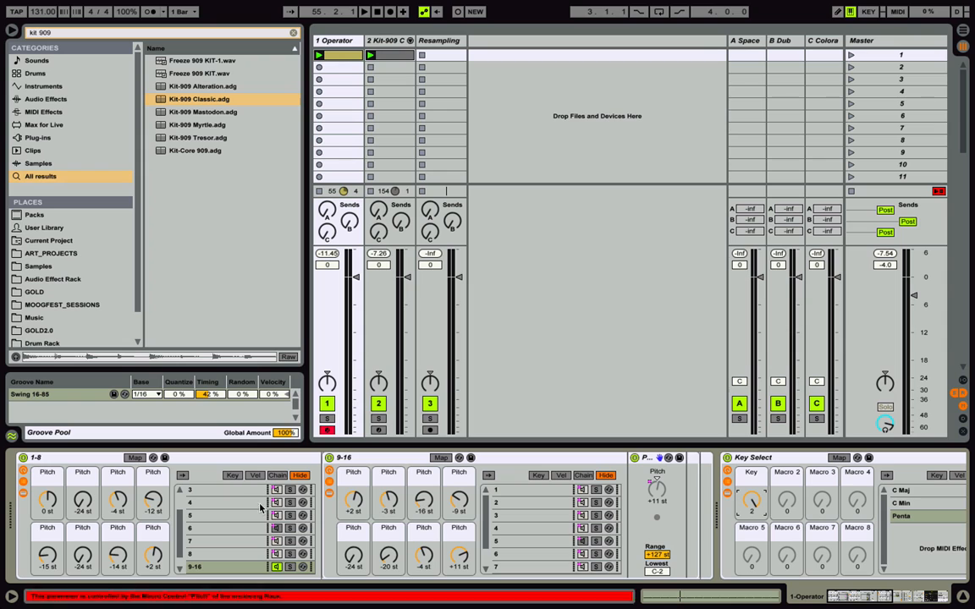
pyautogui.click(277, 475)
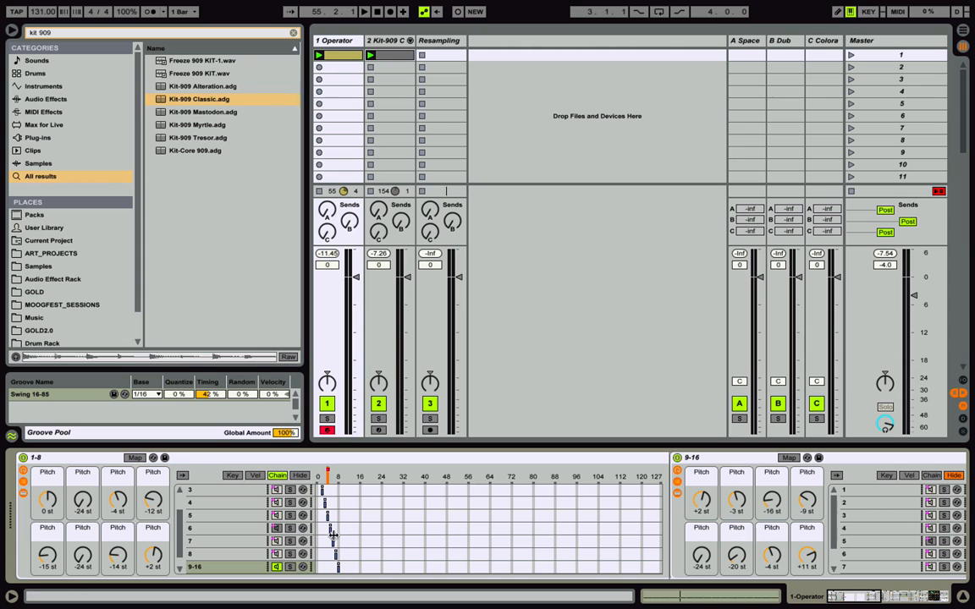
pyautogui.moveTo(219, 555)
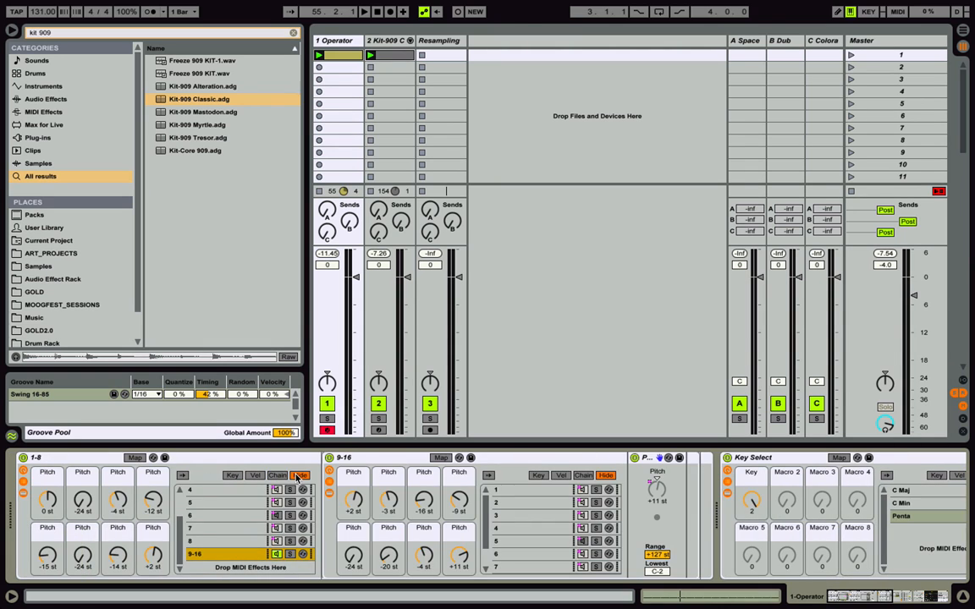
pyautogui.moveTo(144, 455)
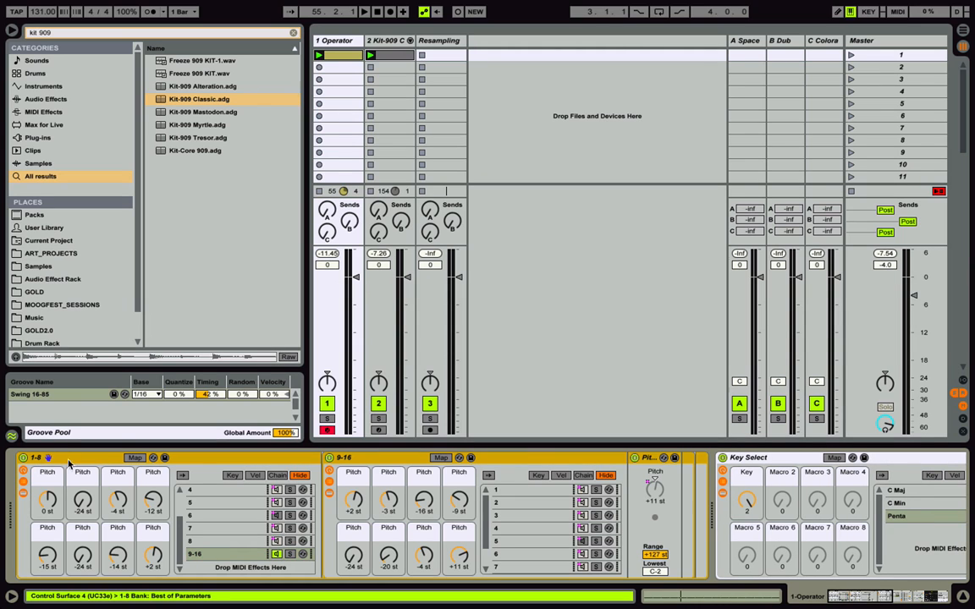
pyautogui.moveTo(72, 459)
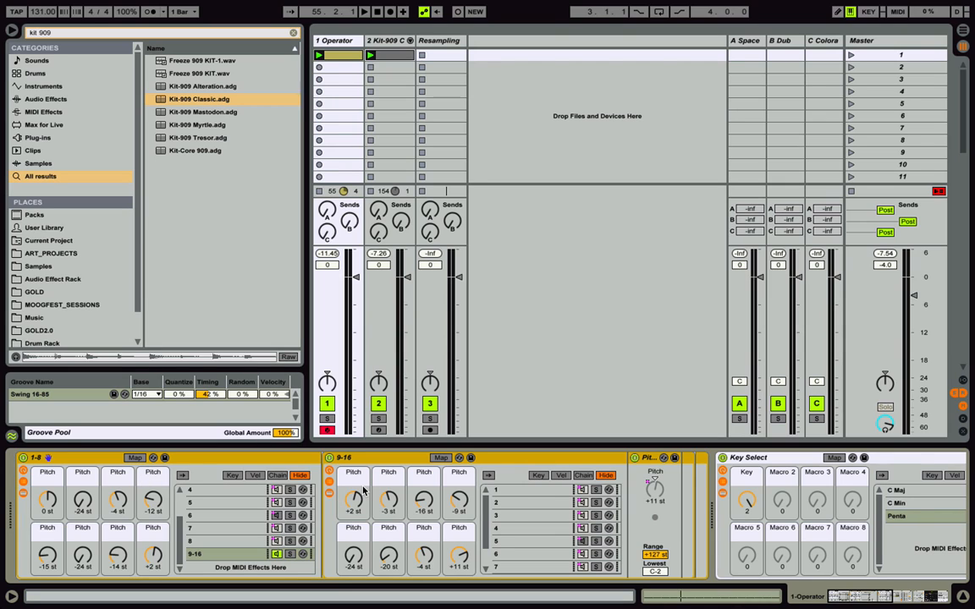
pyautogui.moveTo(220, 540)
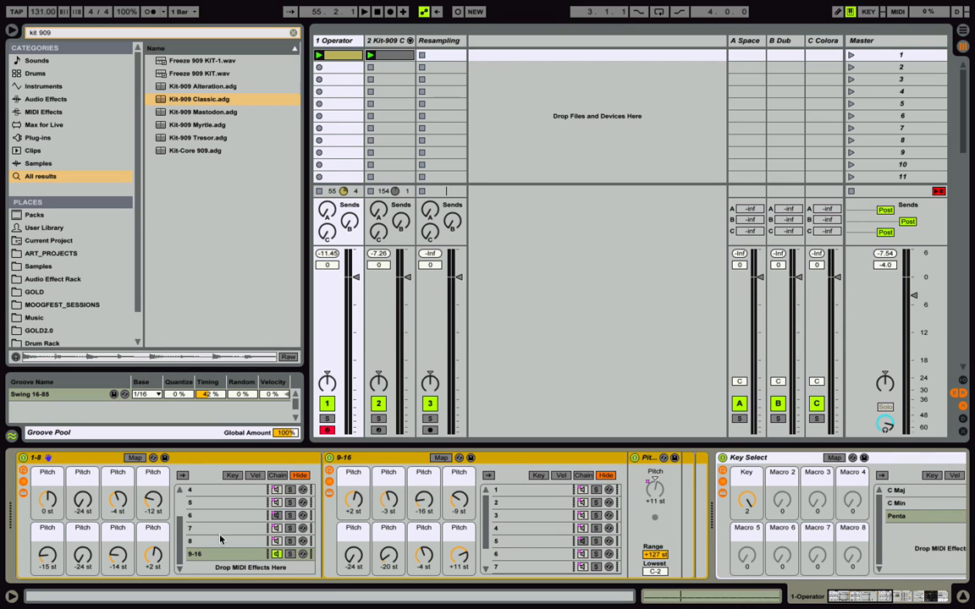
pyautogui.moveTo(63, 501)
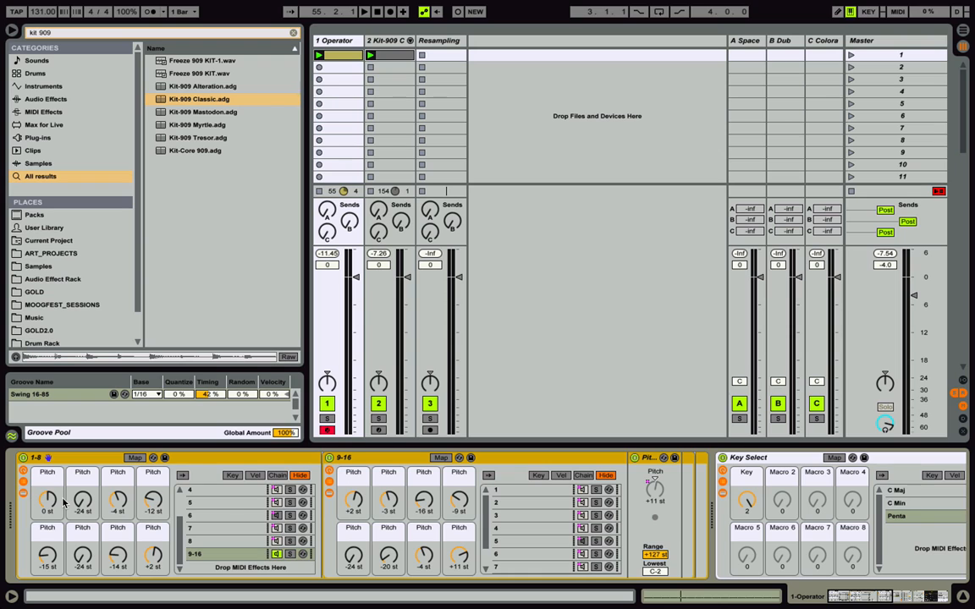